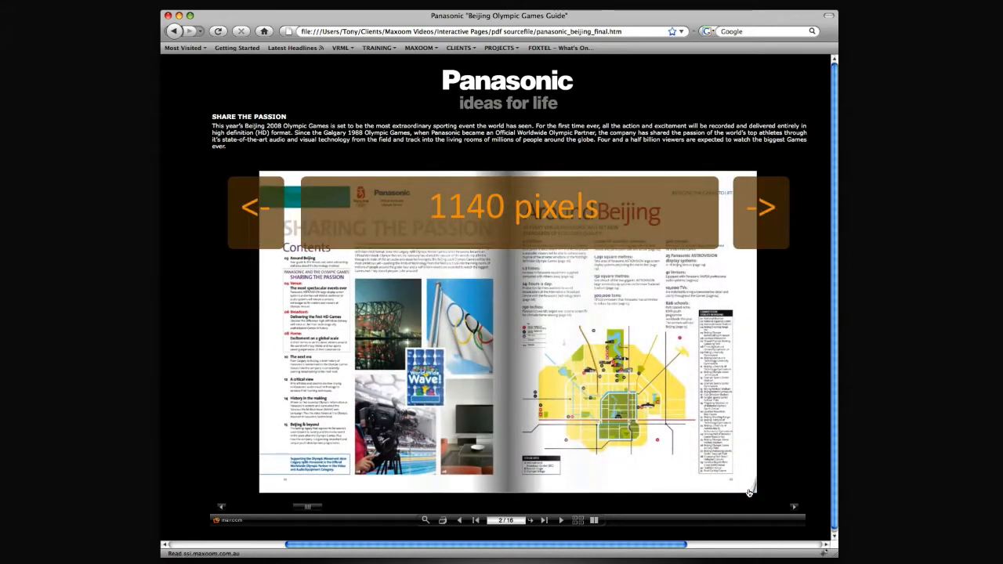
# - Turn the Panasonic flipbook from page 2 to page 6 and open the source PDF
pyautogui.click(764, 206)
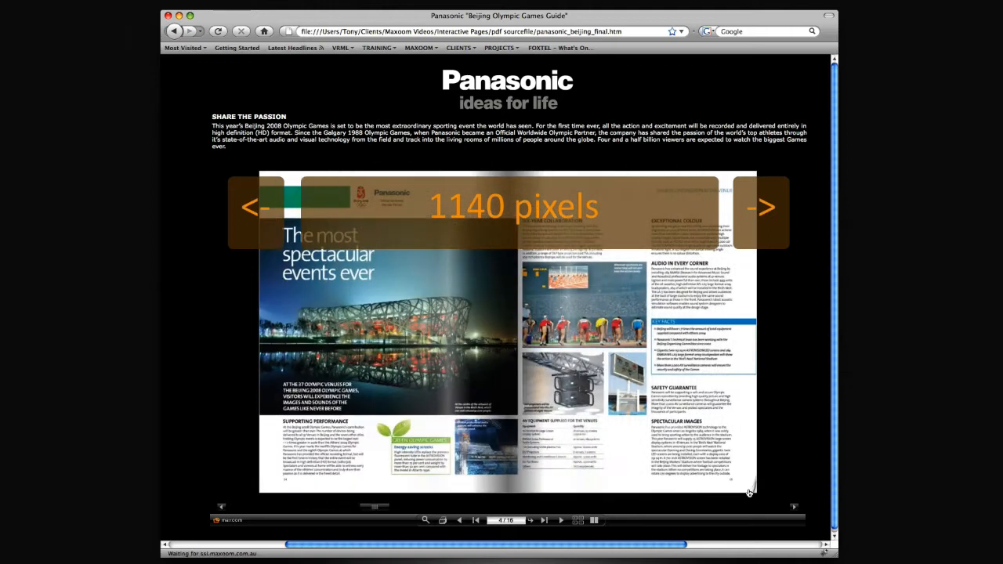
pyautogui.click(764, 206)
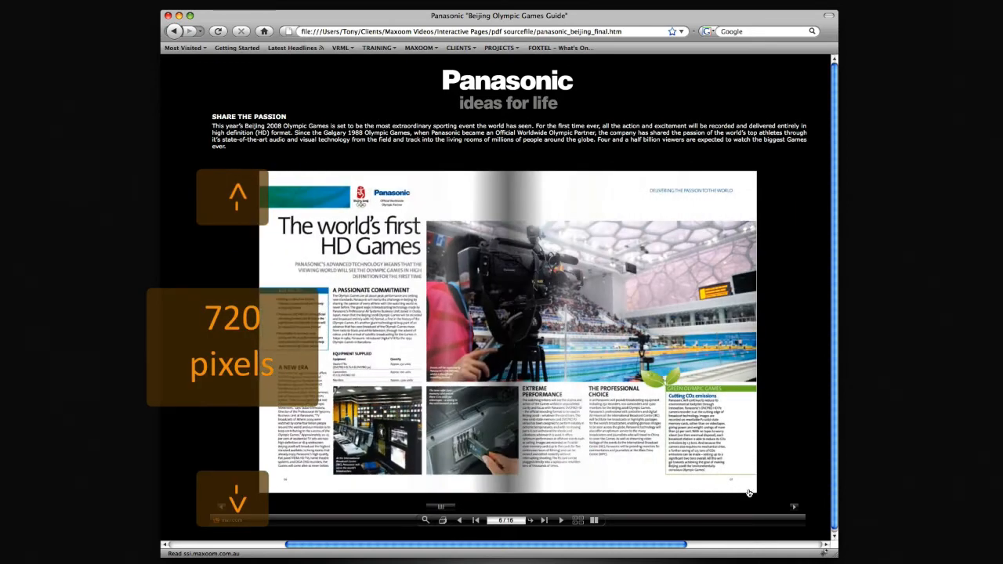
pyautogui.click(531, 519)
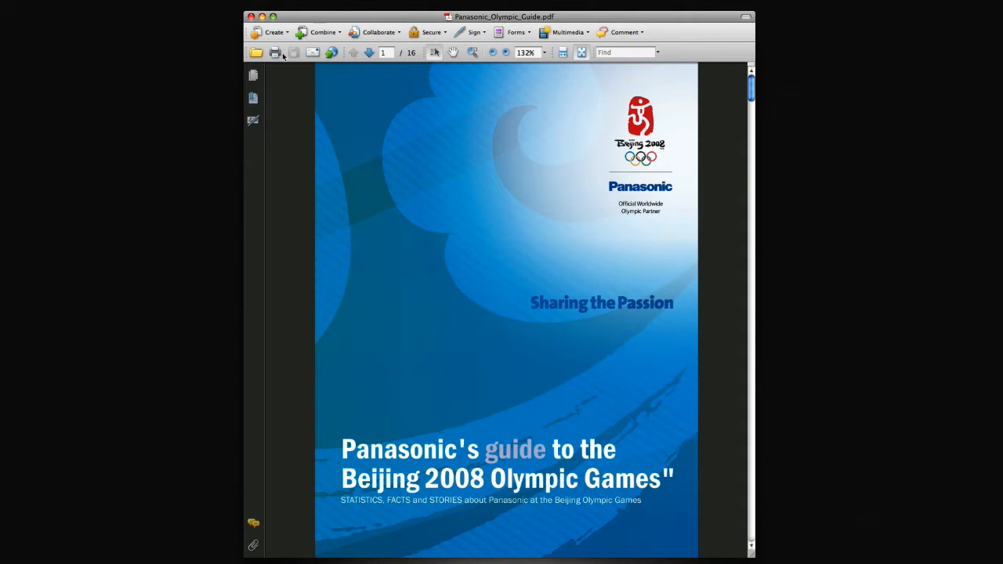
# - Show the guide's page thumbnails in Acrobat and browse from page 2 to page 6
pyautogui.click(253, 75)
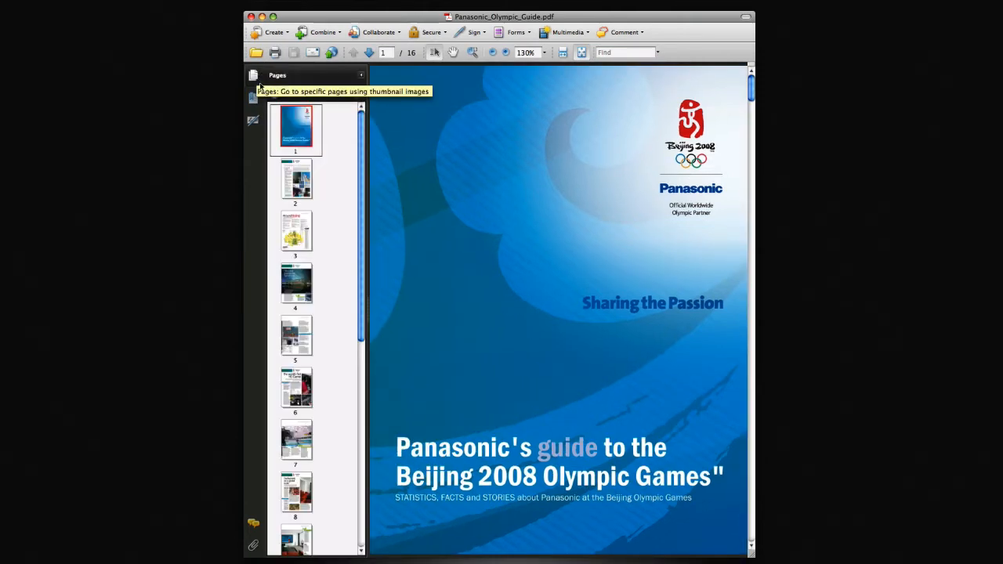
pyautogui.click(295, 179)
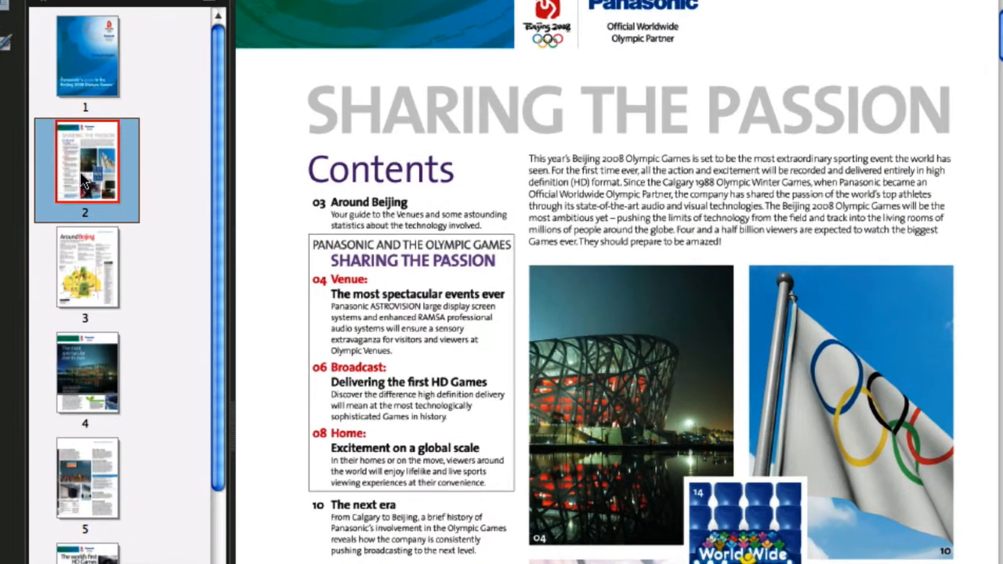
pyautogui.click(87, 266)
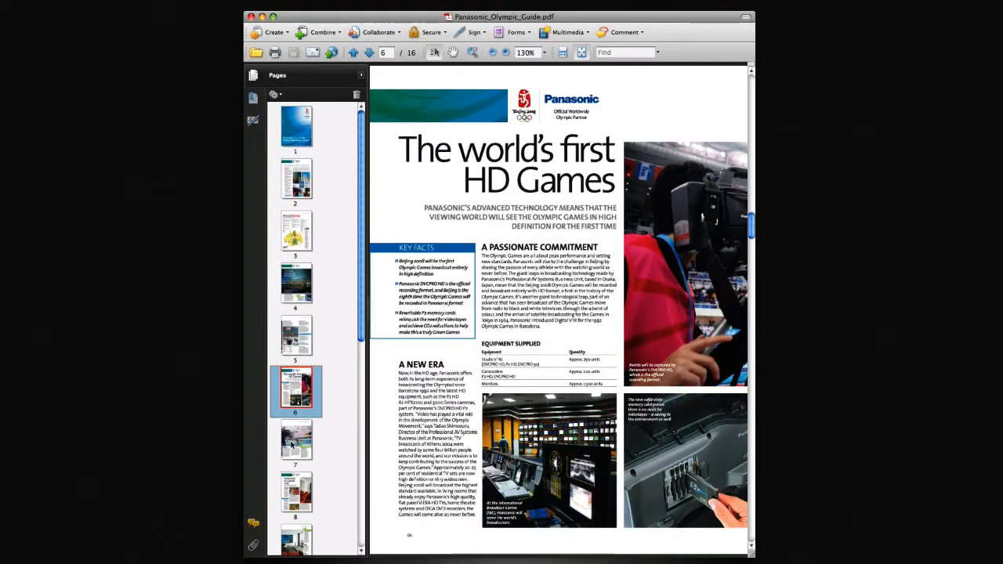
pyautogui.click(295, 494)
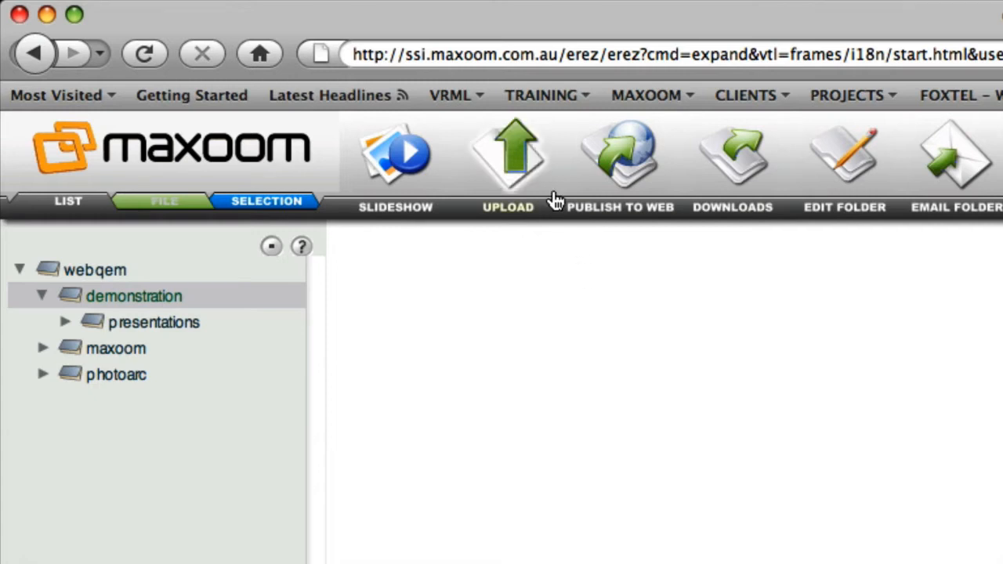
pyautogui.moveTo(508, 156)
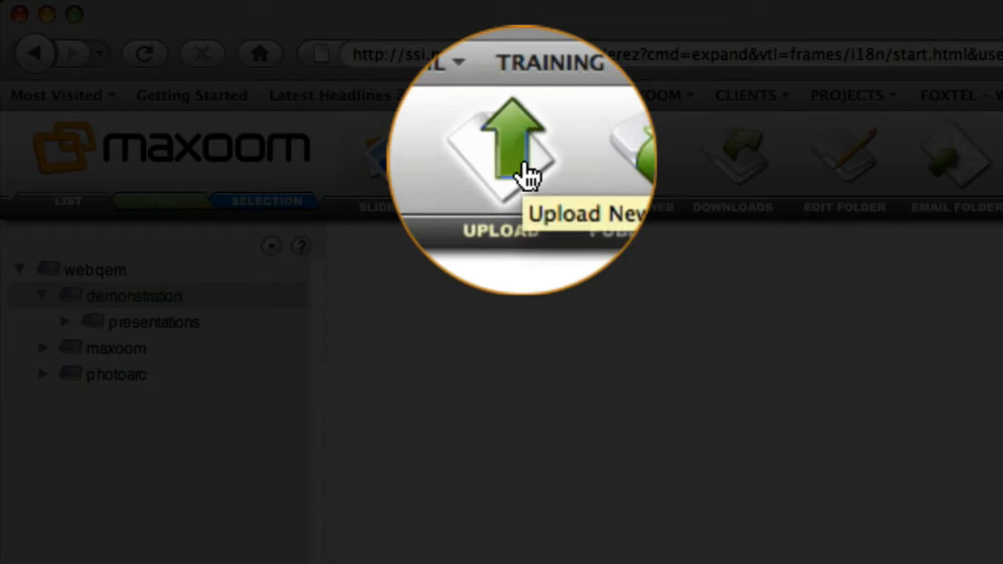
# - Upload Panasonic_Olympic_Guide.pdf to demonstration into a new folder named olympics
pyautogui.click(506, 149)
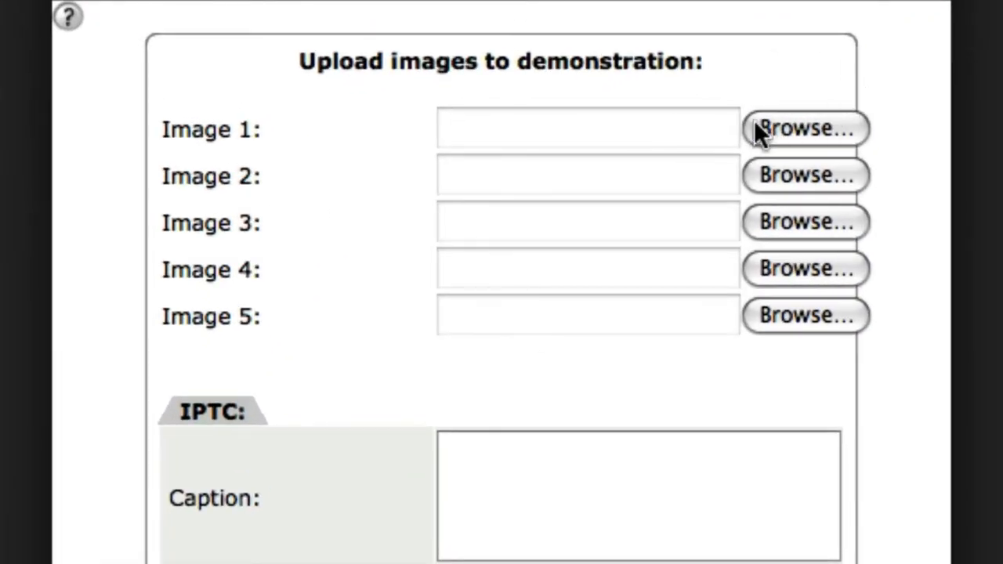
pyautogui.click(805, 128)
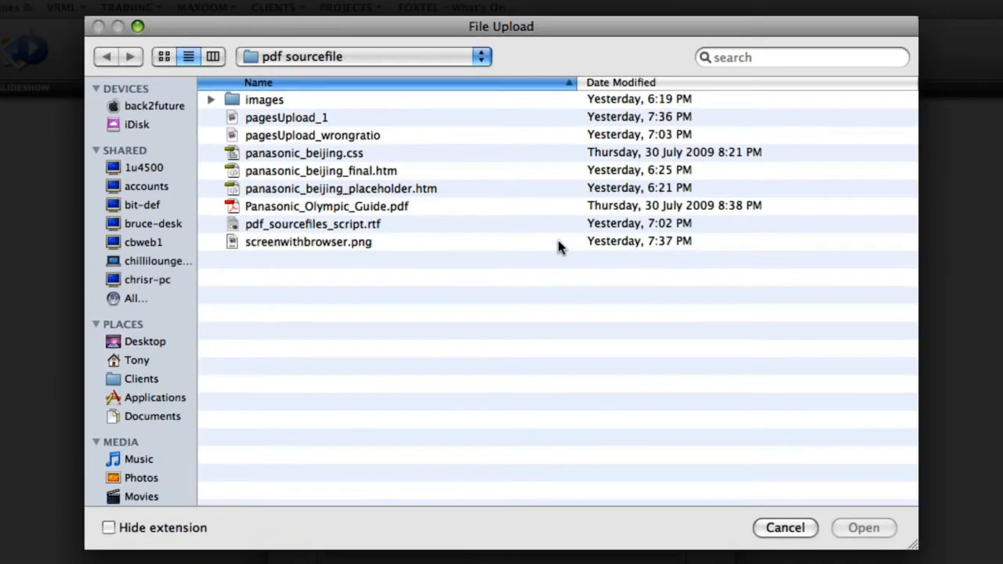
pyautogui.click(326, 206)
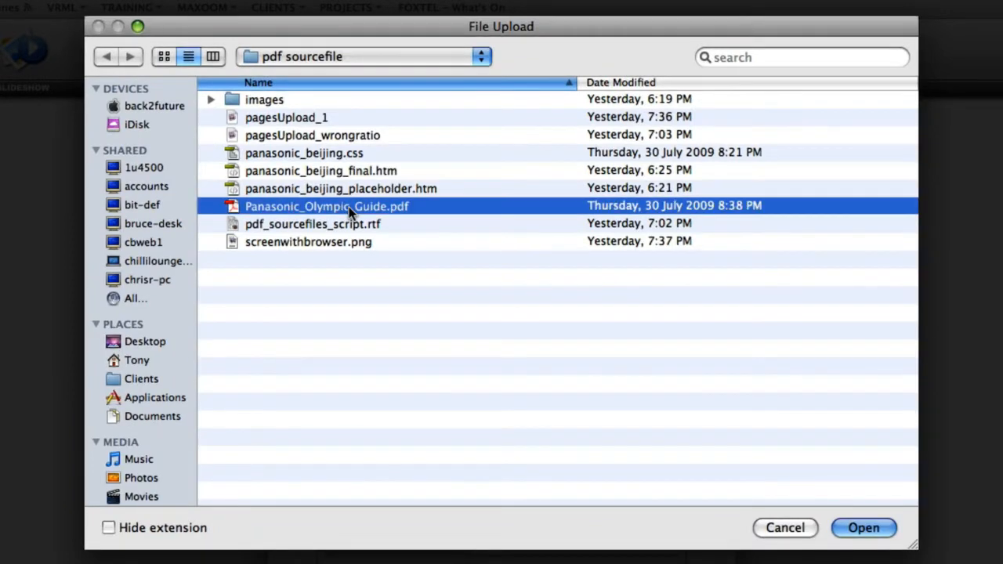
pyautogui.click(862, 527)
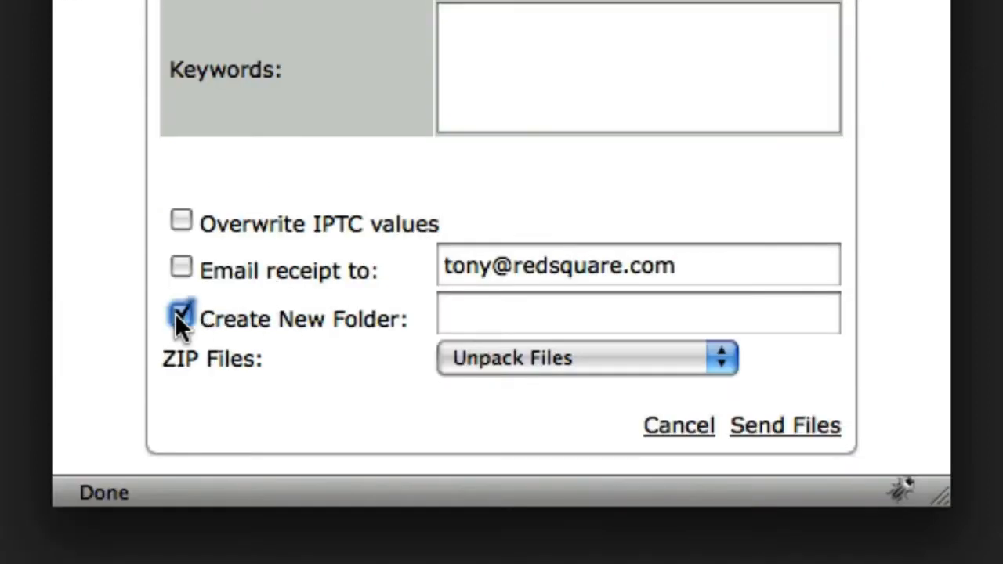
pyautogui.click(634, 313)
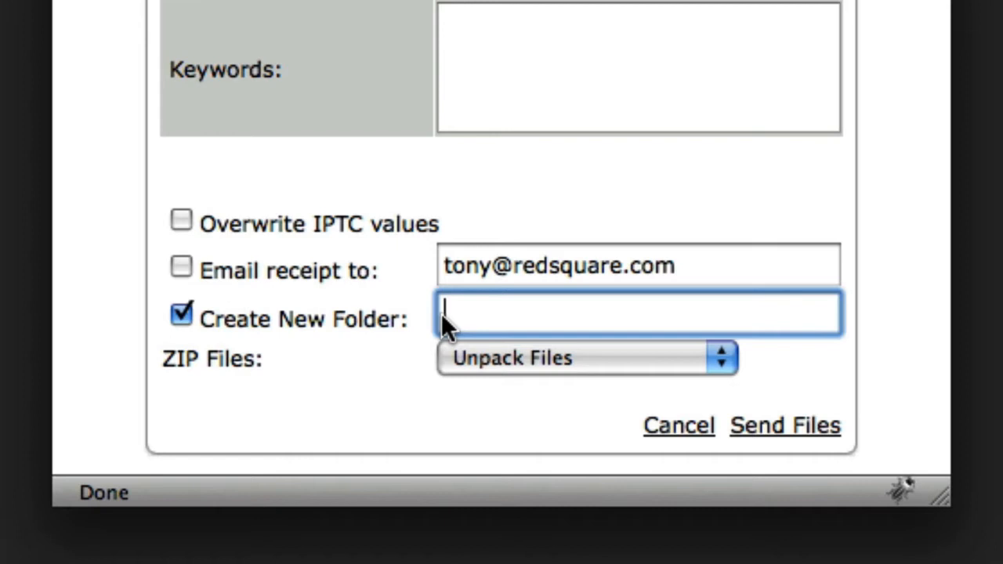
pyautogui.write('olympics')
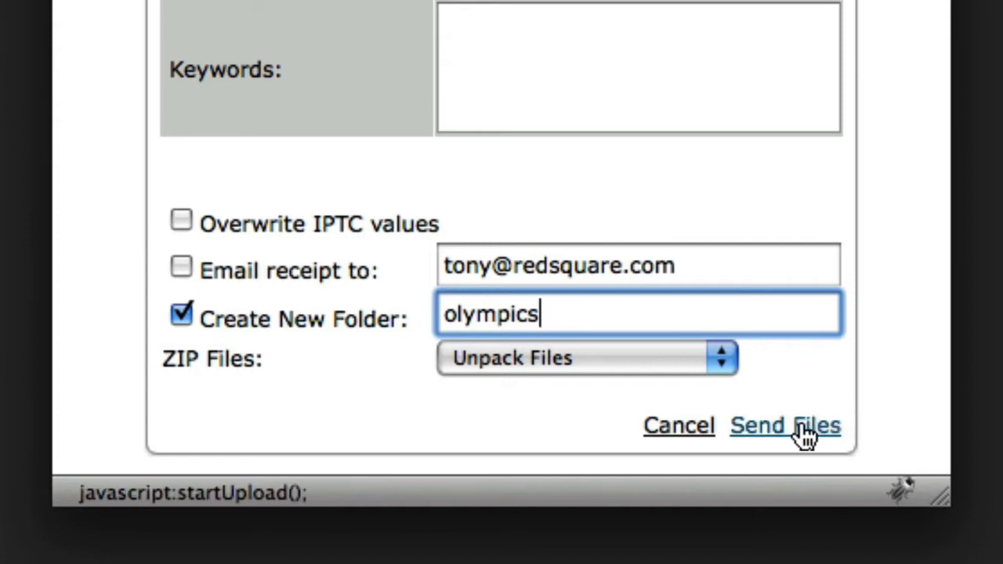
pyautogui.click(784, 425)
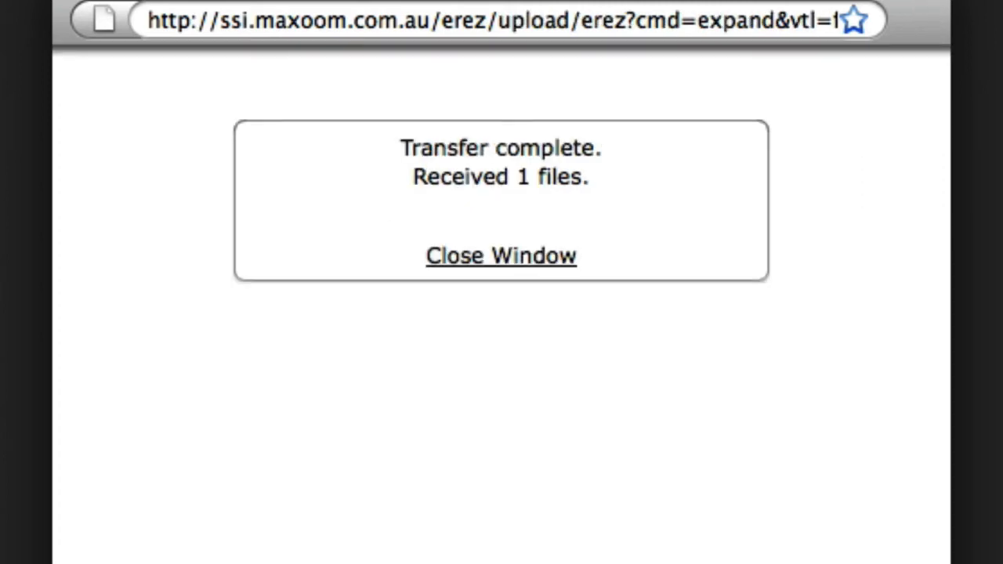
pyautogui.moveTo(478, 278)
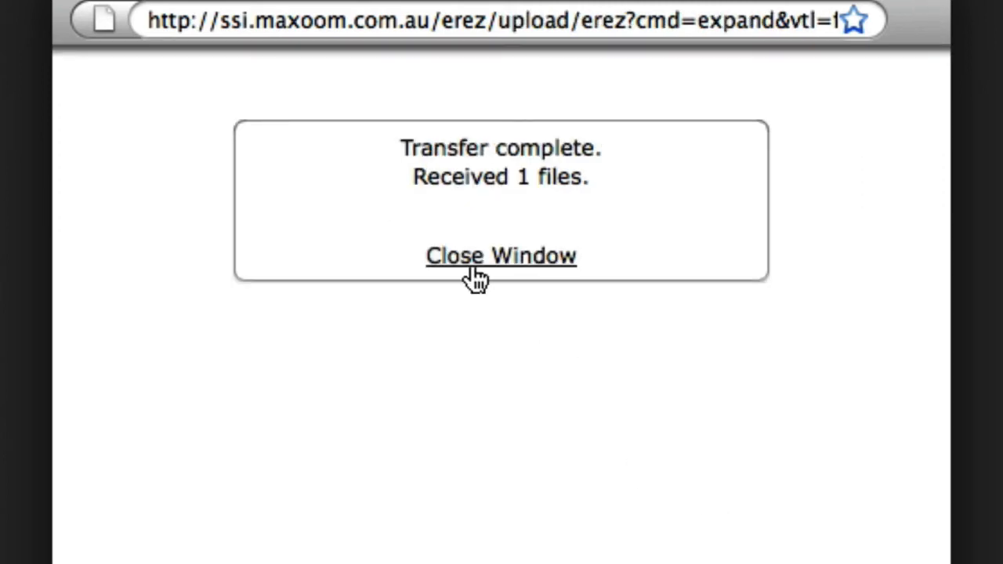
# - Close the Transfer complete confirmation window
pyautogui.click(500, 255)
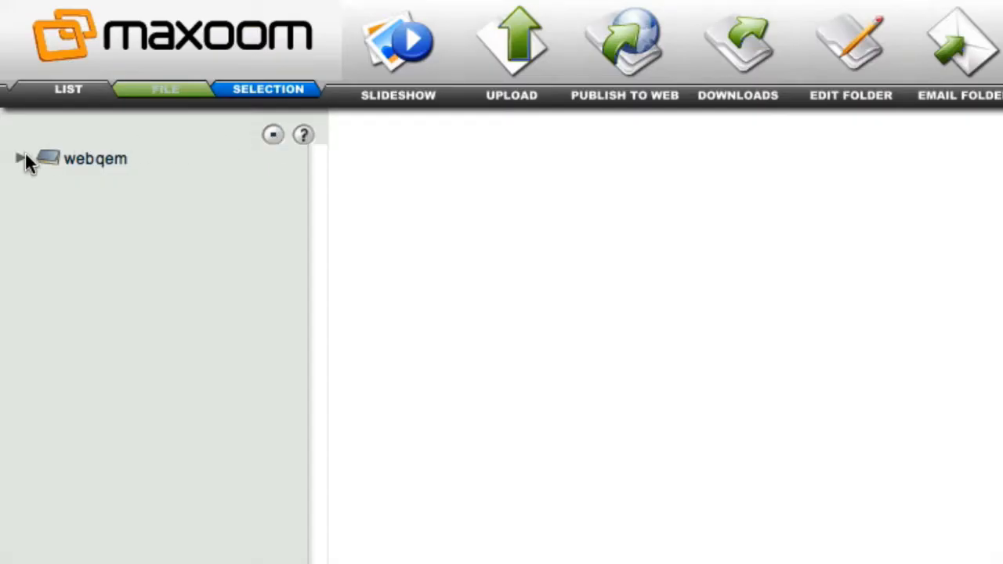
# - Expand webqem and demonstration in the tree, then open the olympics folder
pyautogui.click(19, 157)
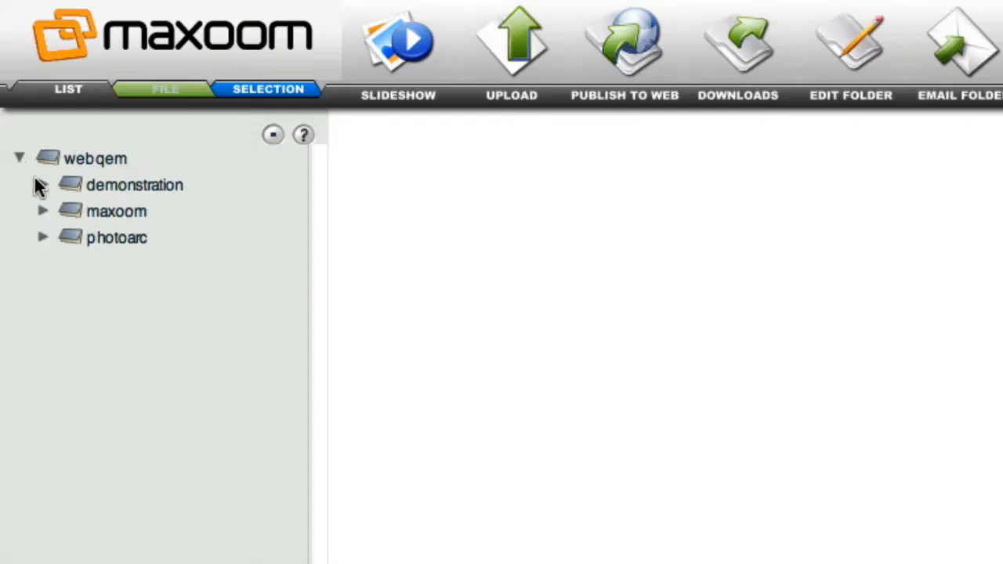
pyautogui.click(43, 185)
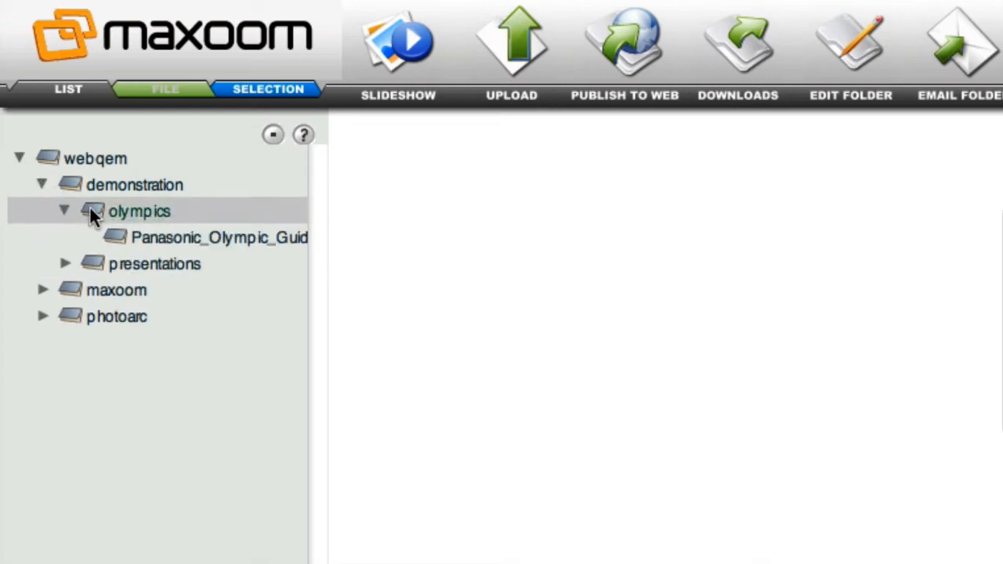
pyautogui.click(140, 211)
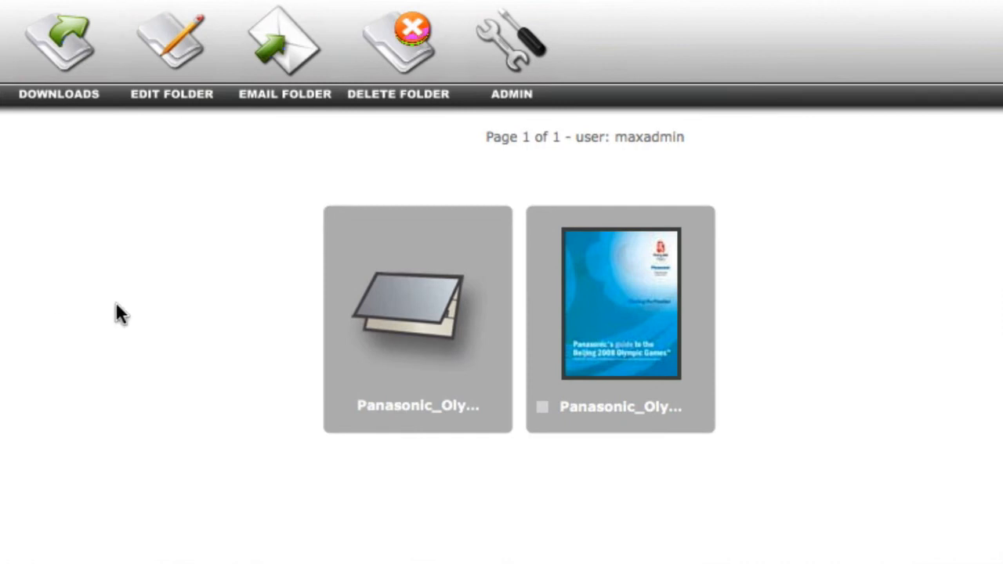
pyautogui.moveTo(413, 317)
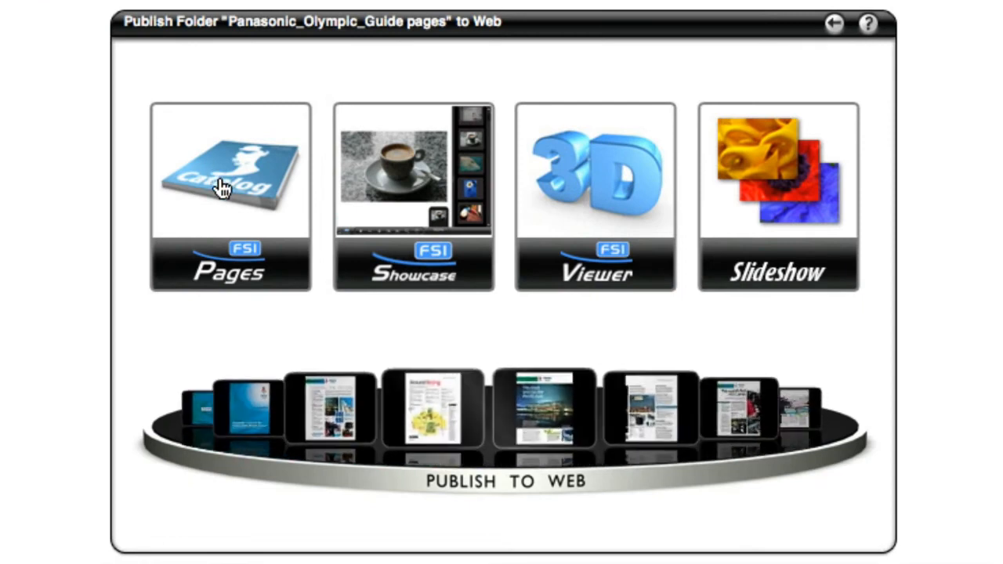
# - Choose FSI Pages to publish the Panasonic_Olympic_Guide pages folder to the web
pyautogui.click(230, 165)
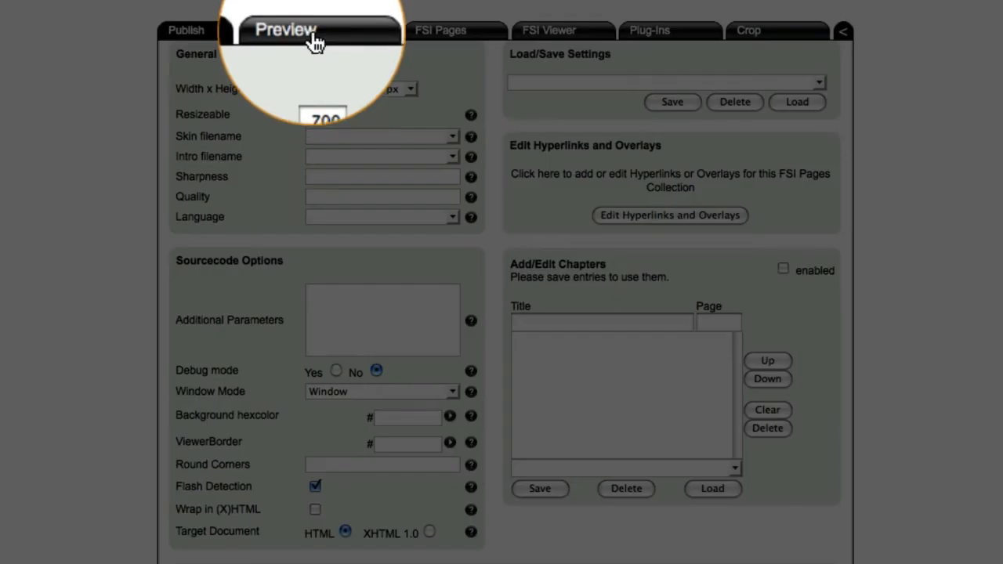
# - Preview the flipbook, page through to page 12, then show the thumbnail overview
pyautogui.click(301, 29)
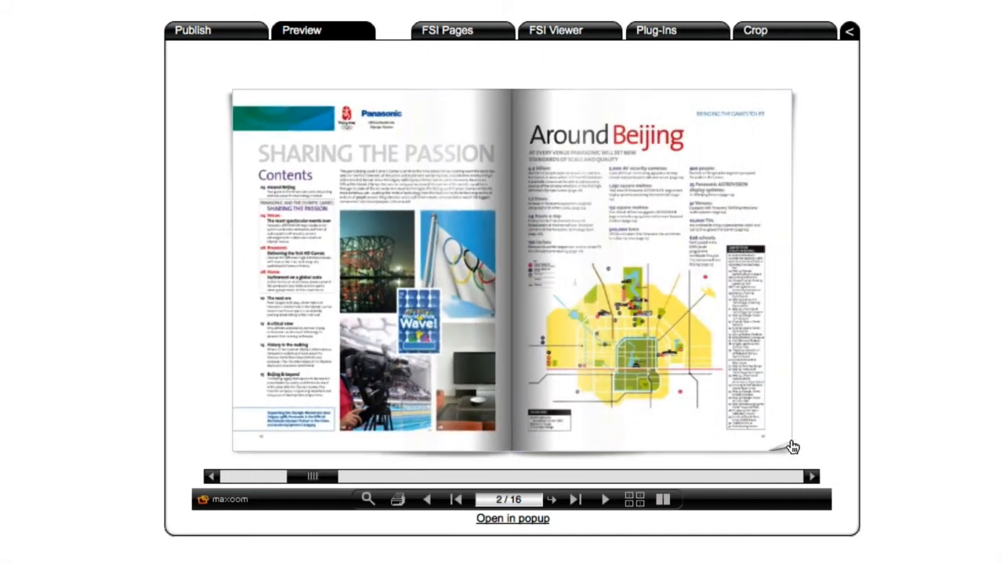
pyautogui.click(575, 499)
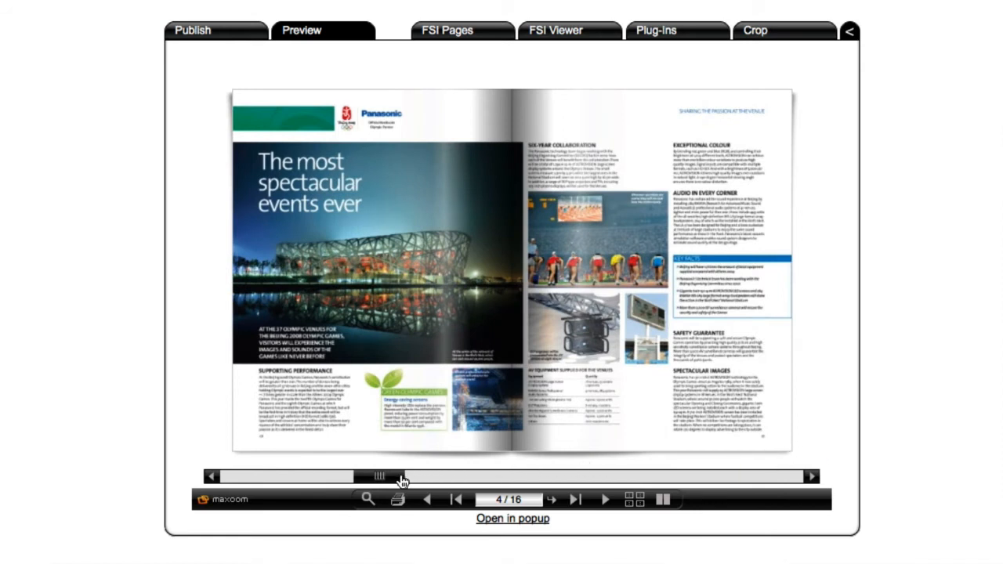
pyautogui.moveTo(379, 476); pyautogui.dragTo(447, 475)
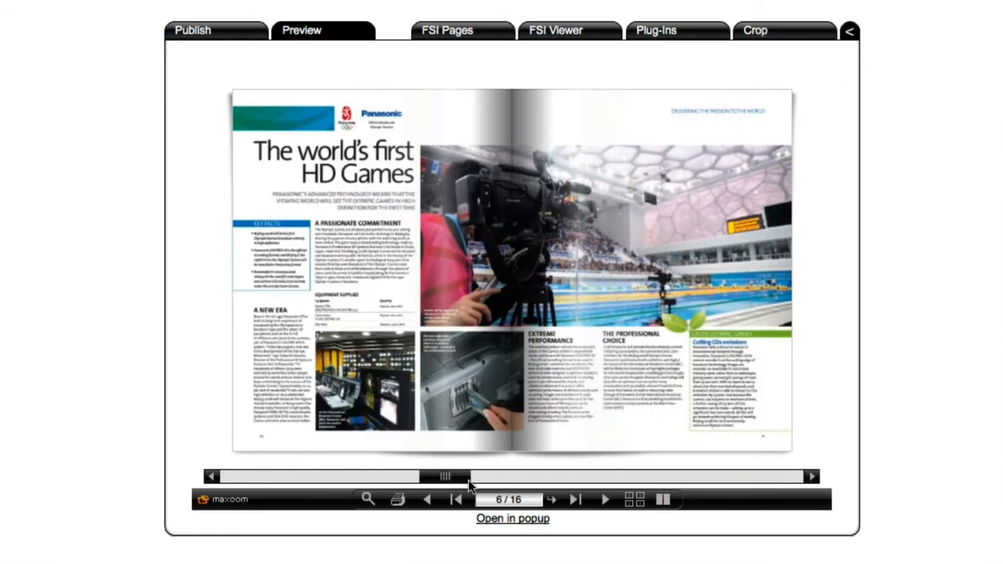
pyautogui.click(812, 475)
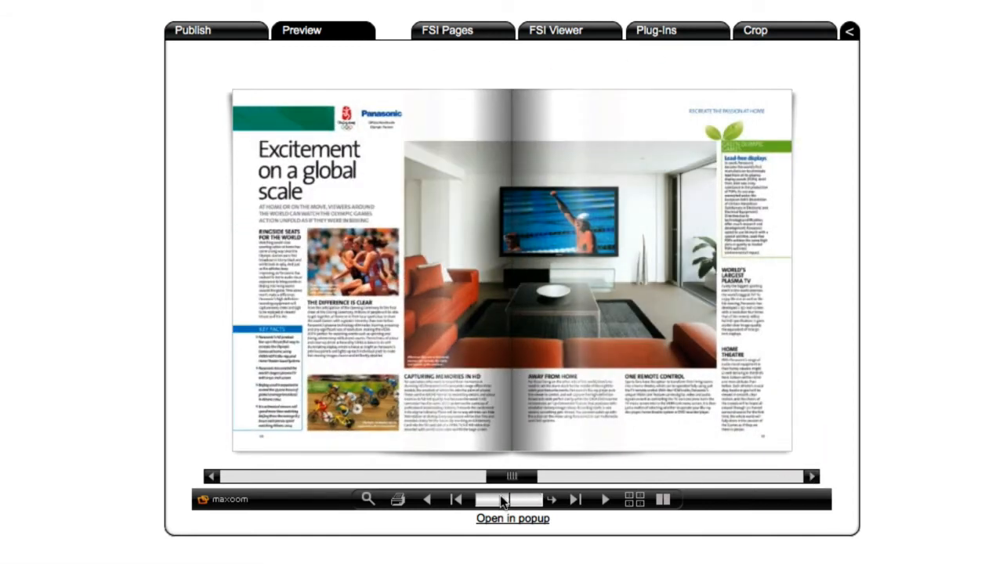
pyautogui.click(551, 499)
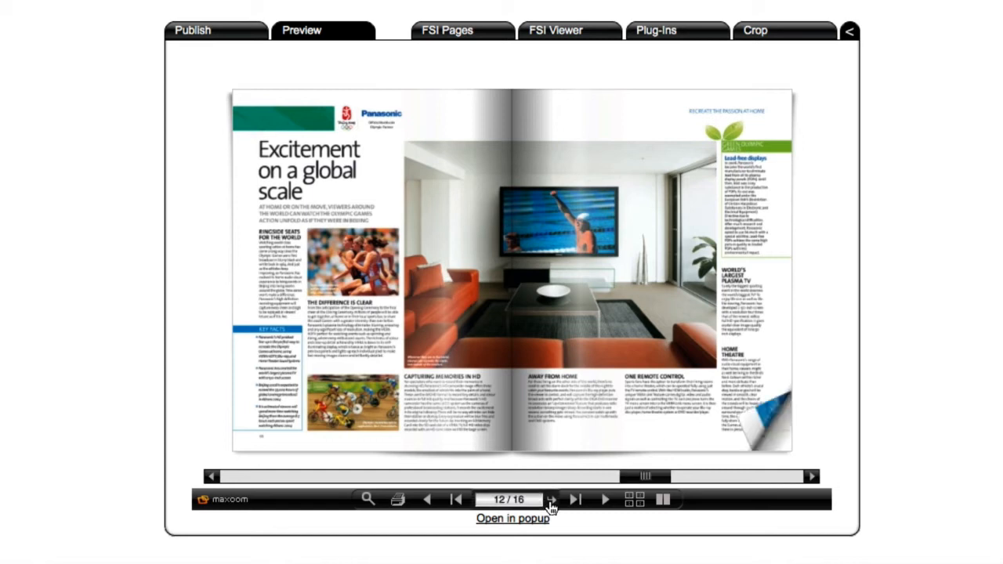
pyautogui.click(633, 499)
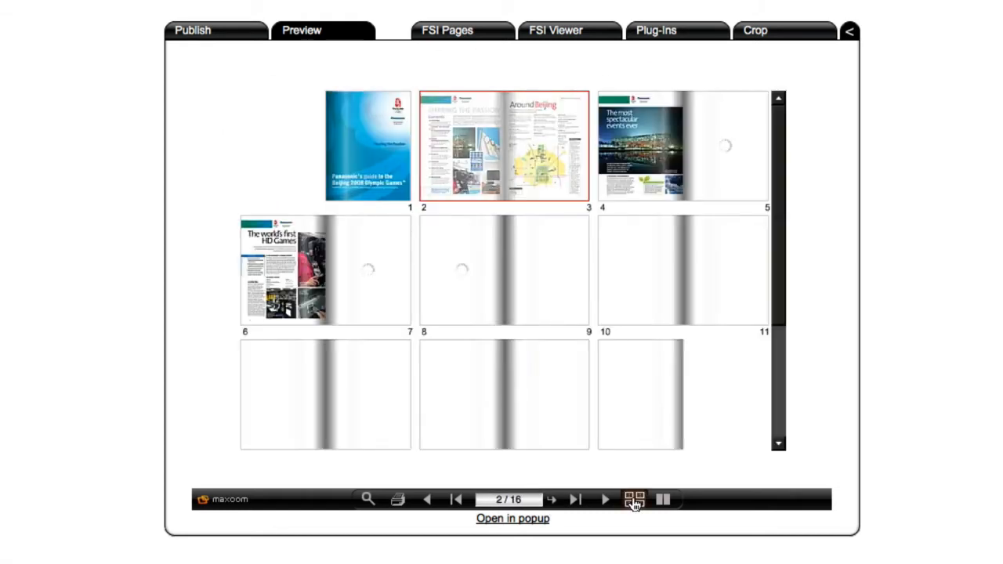
pyautogui.click(634, 499)
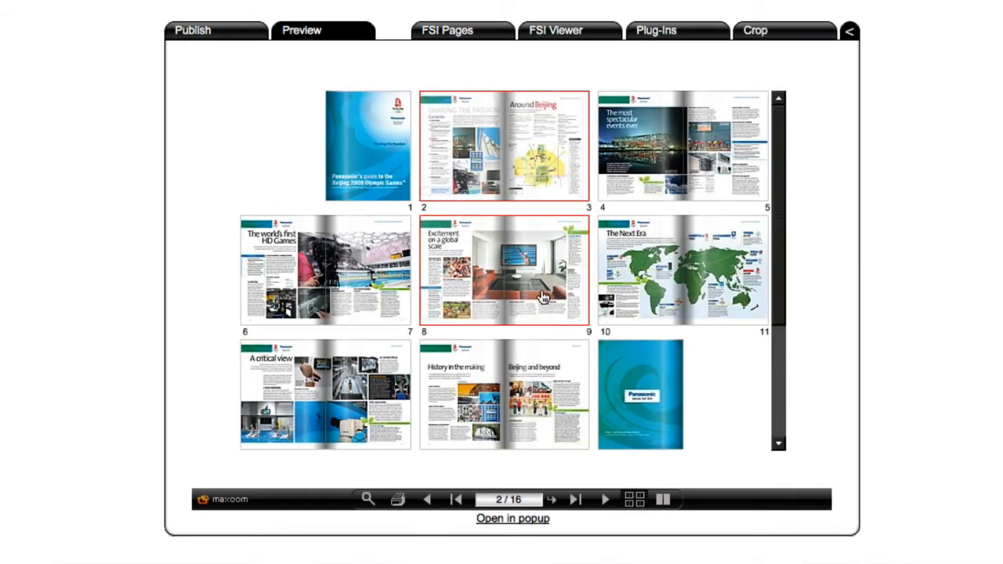
pyautogui.moveTo(540, 294)
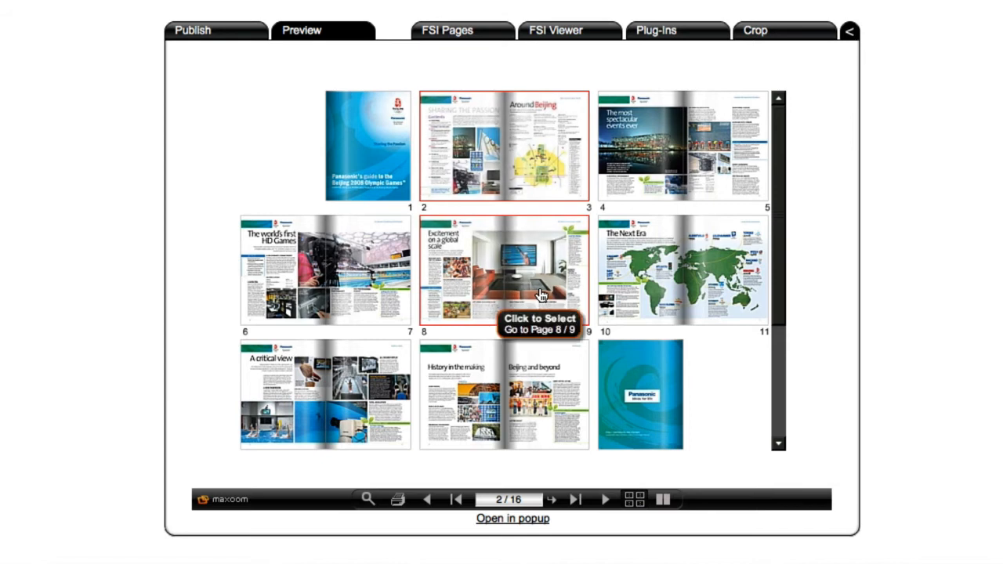
# - Open the pages 8–9 spread, zoom into its text, and show print options
pyautogui.click(506, 270)
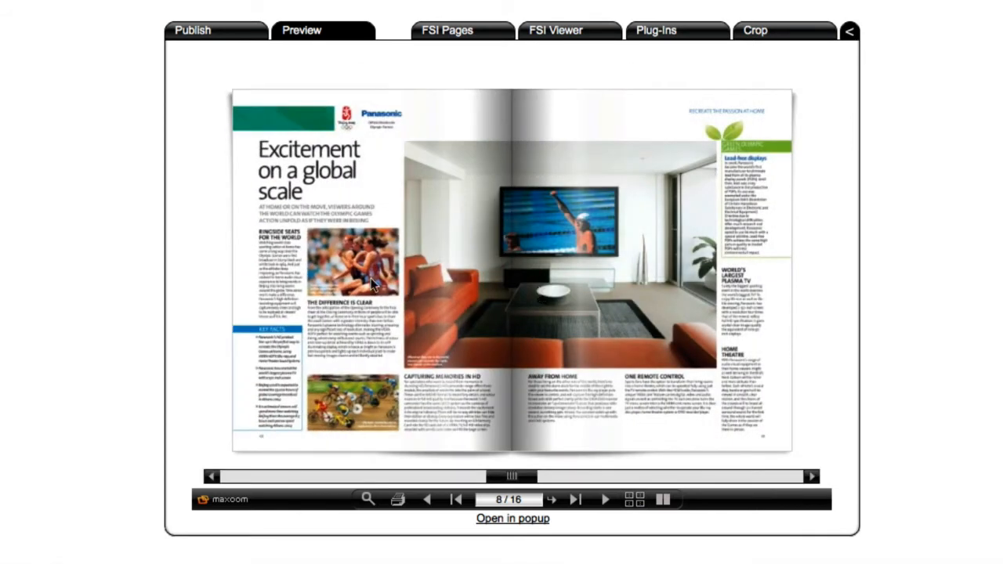
pyautogui.moveTo(372, 284)
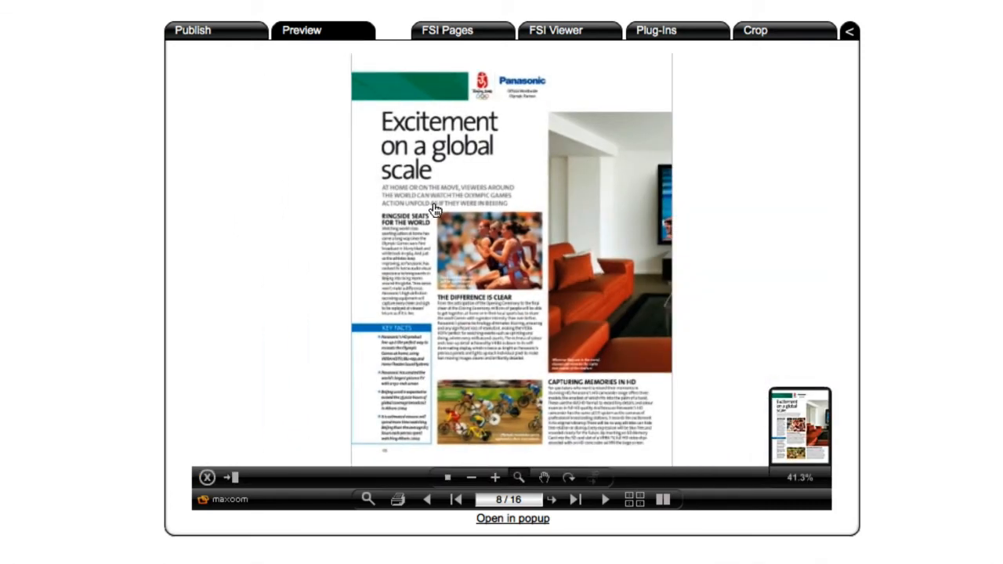
pyautogui.click(495, 478)
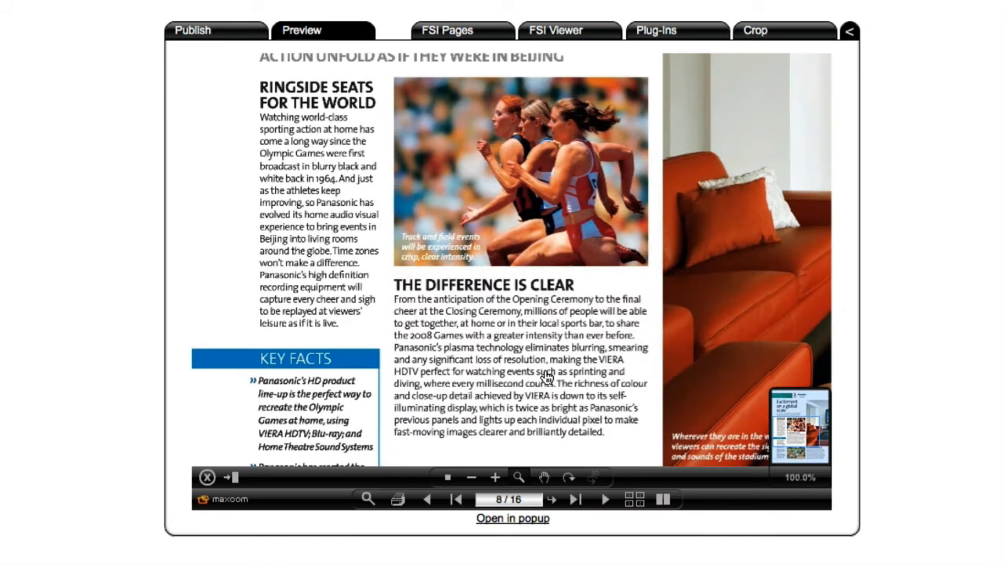
pyautogui.moveTo(789, 446)
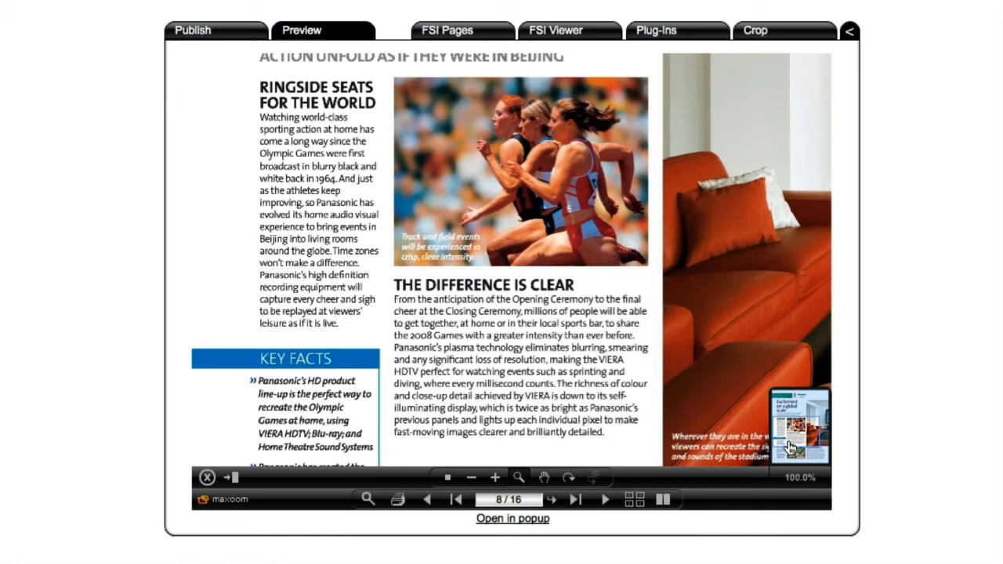
pyautogui.click(396, 499)
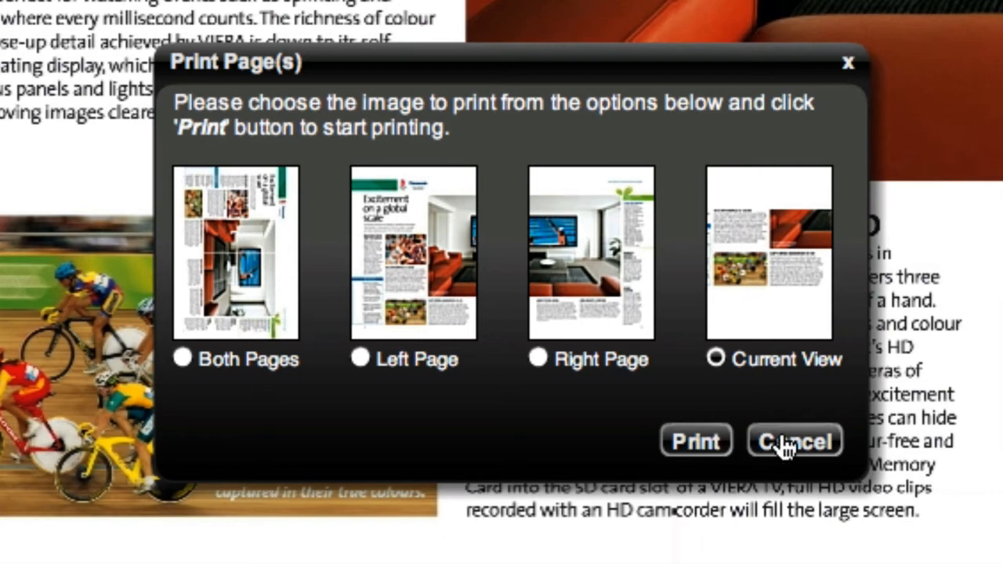
# - Cancel the Print Page(s) dialog and return to the Publish settings
pyautogui.click(793, 440)
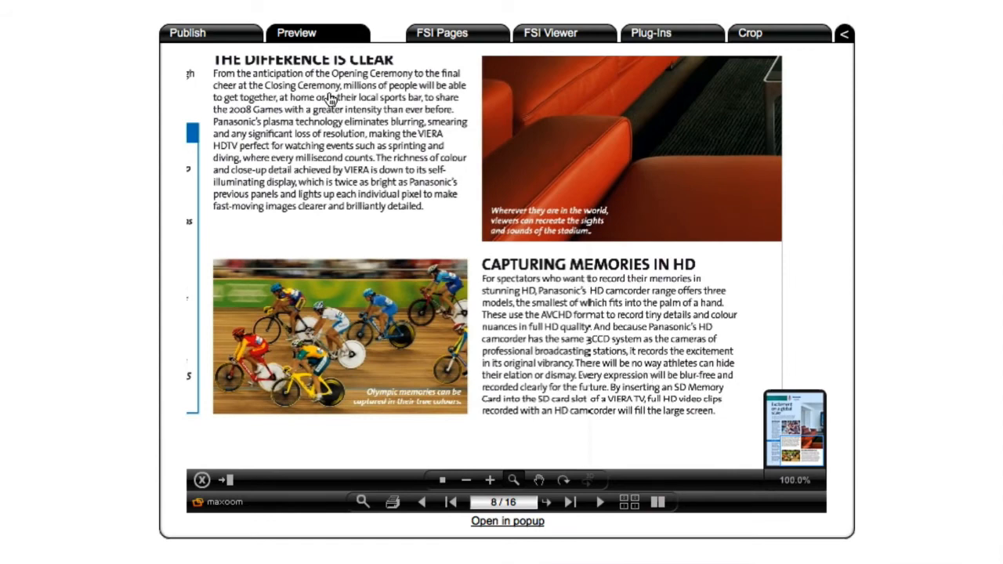
pyautogui.click(187, 33)
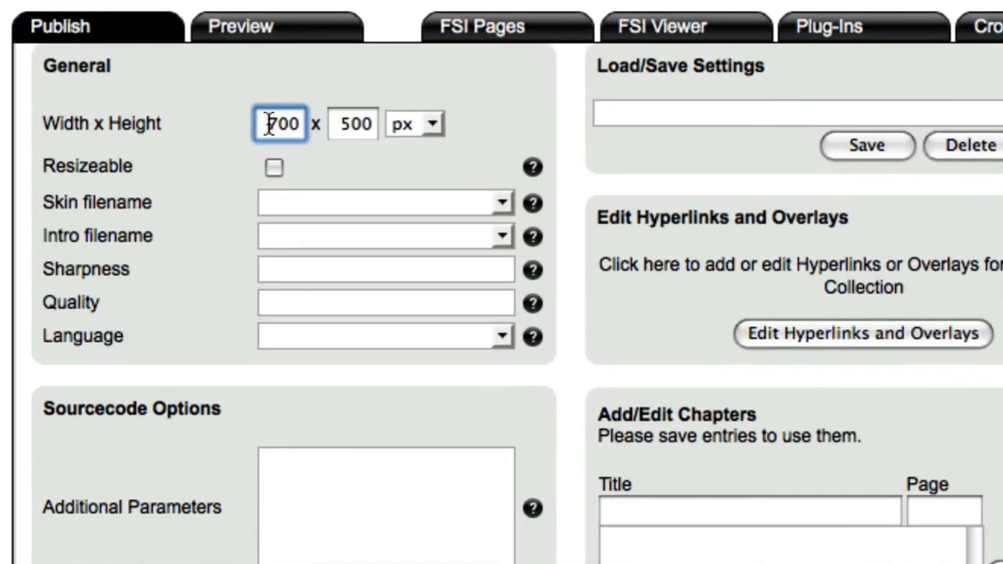
# - Set the flipbook Width x Height to 1140 by 720 px
pyautogui.write('1140')
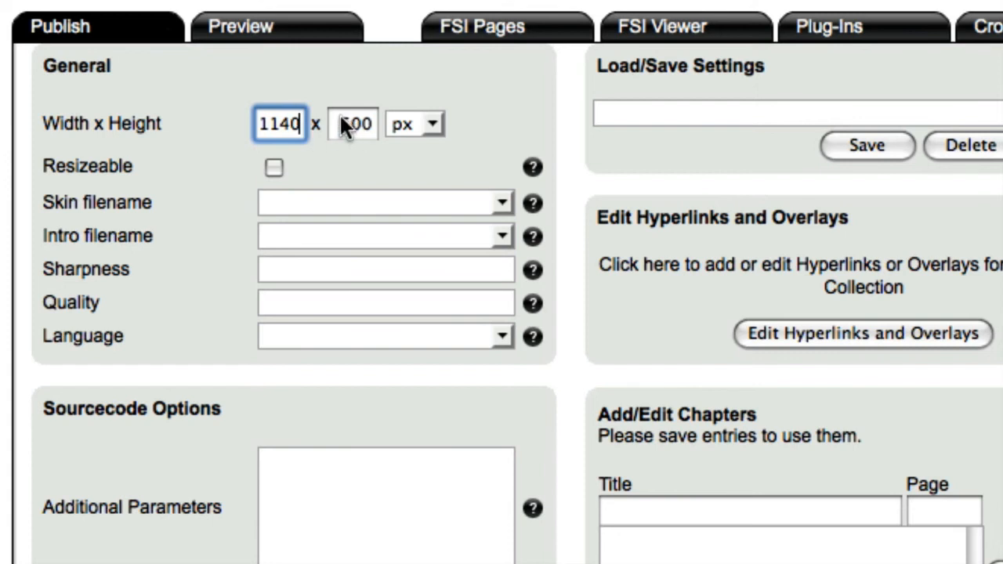
pyautogui.write('7')
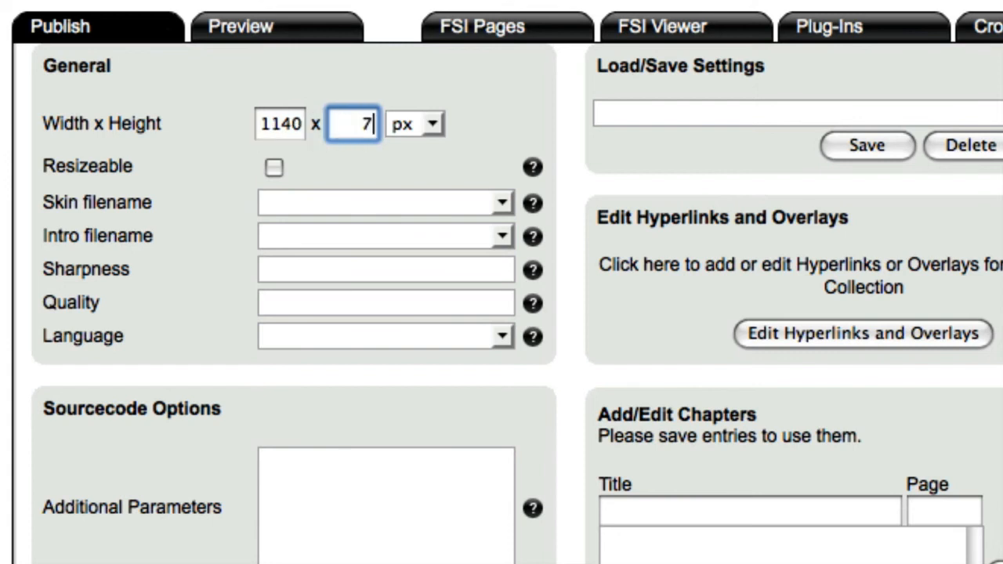
pyautogui.write('20')
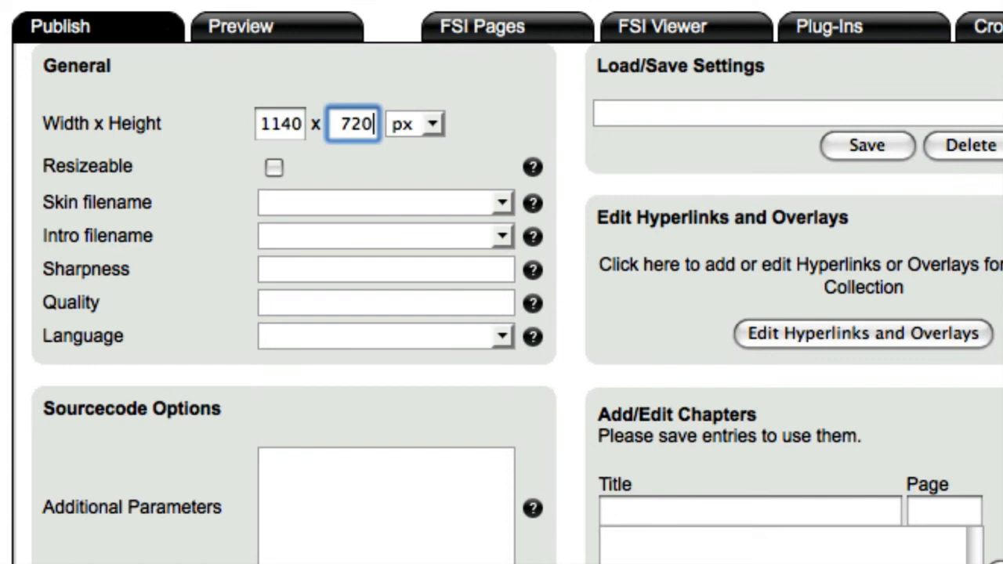
# - Set Window Mode to Transparent Windowless and disable Flash Detection in Sourcecode Options
pyautogui.scroll(-3)
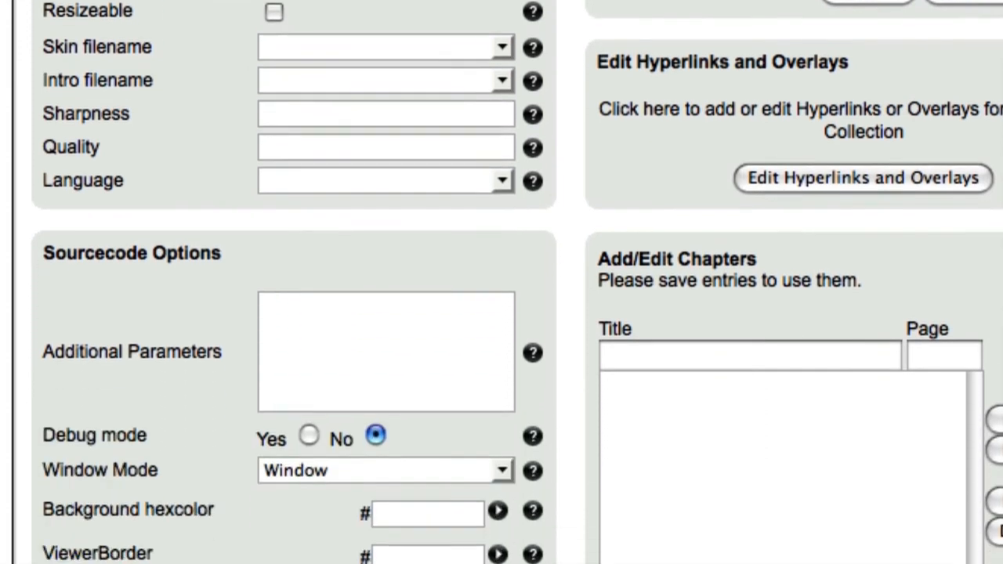
pyautogui.scroll(-3)
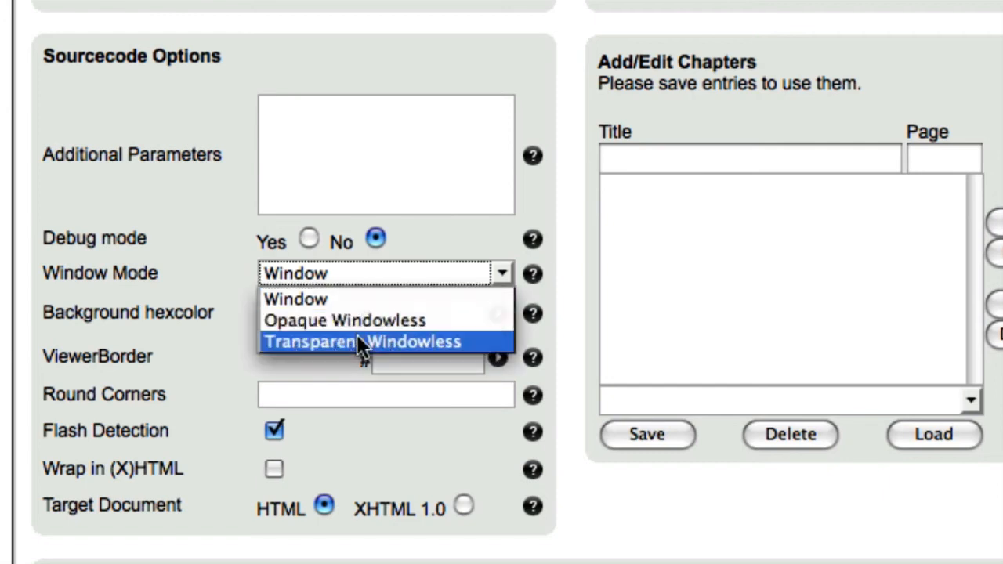
pyautogui.click(360, 342)
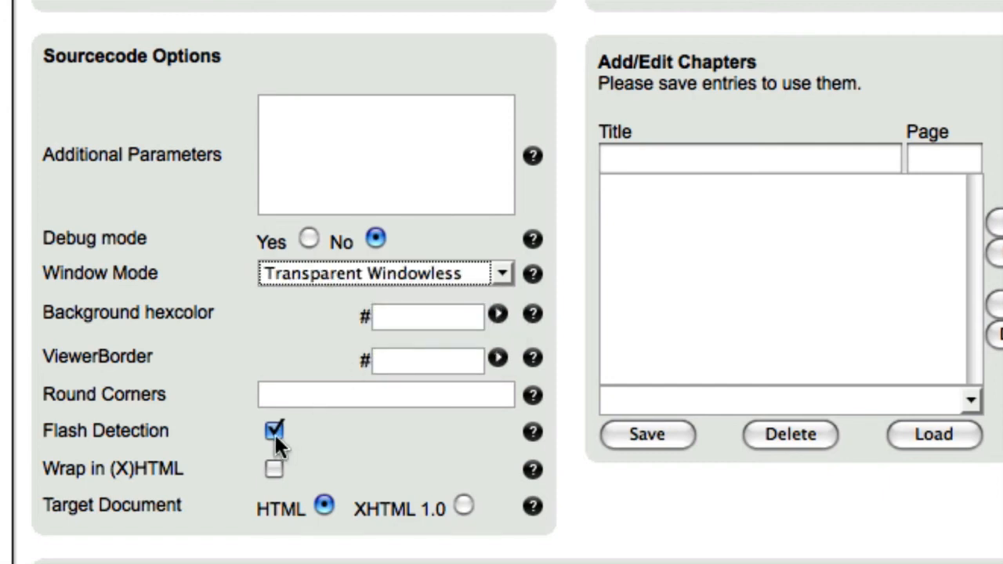
pyautogui.click(273, 430)
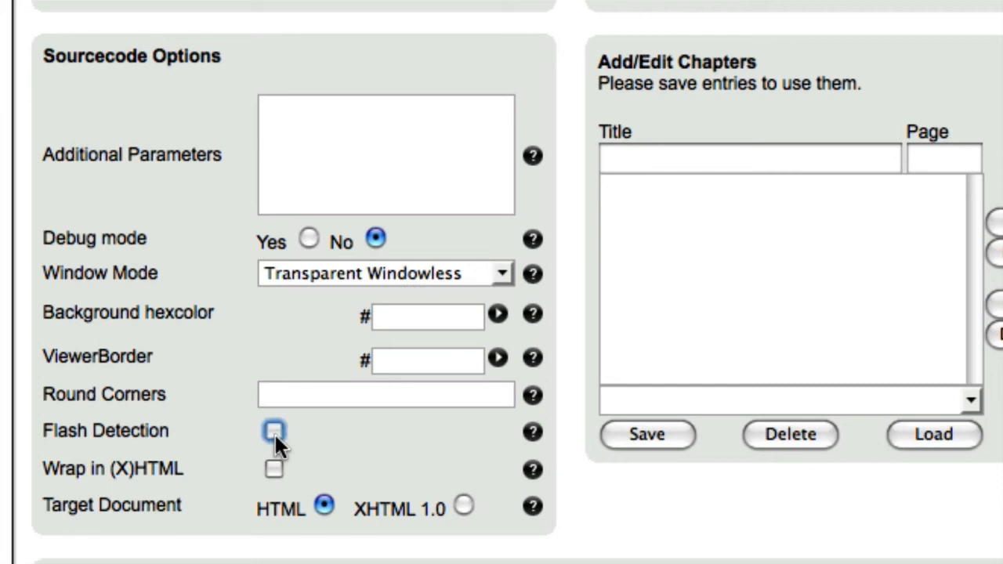
pyautogui.scroll(-3)
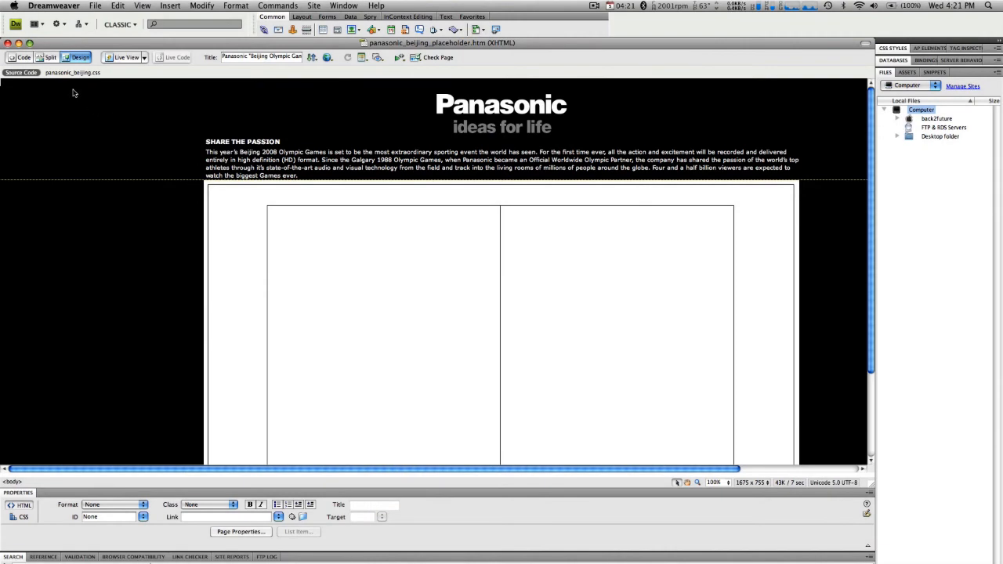
# - Switch Dreamweaver to Code view to show the Panasonic page's source
pyautogui.click(23, 58)
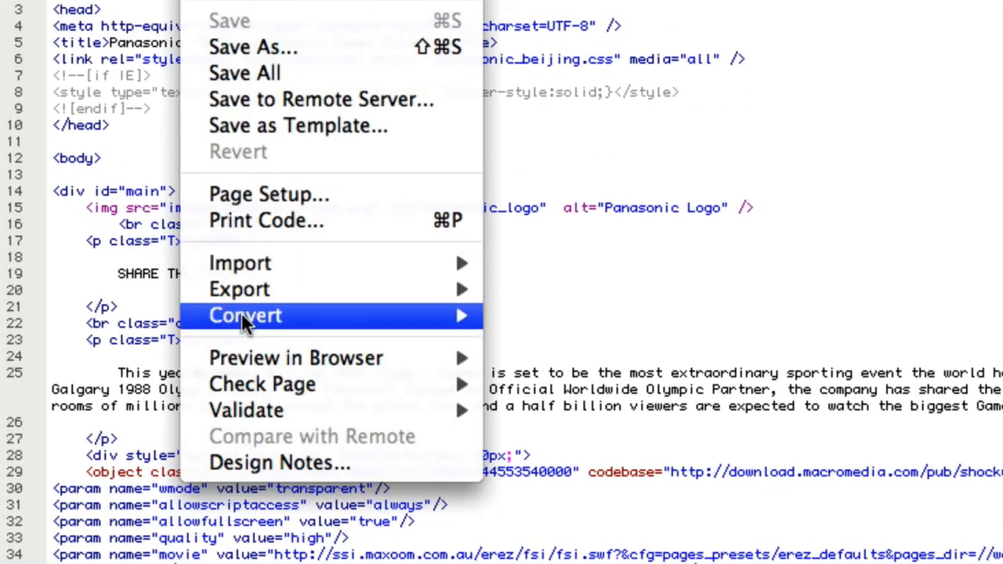
pyautogui.moveTo(295, 358)
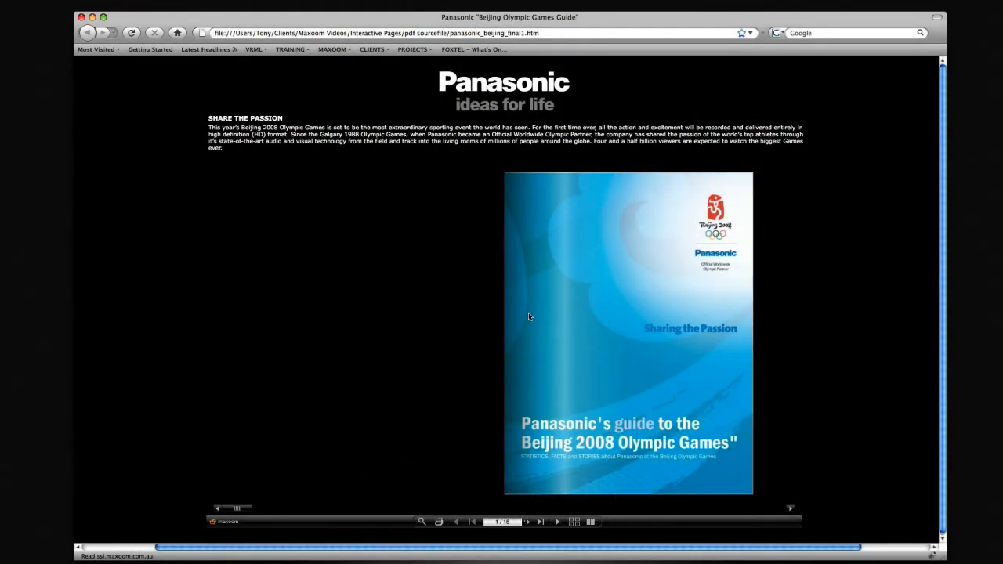
pyautogui.moveTo(752, 496)
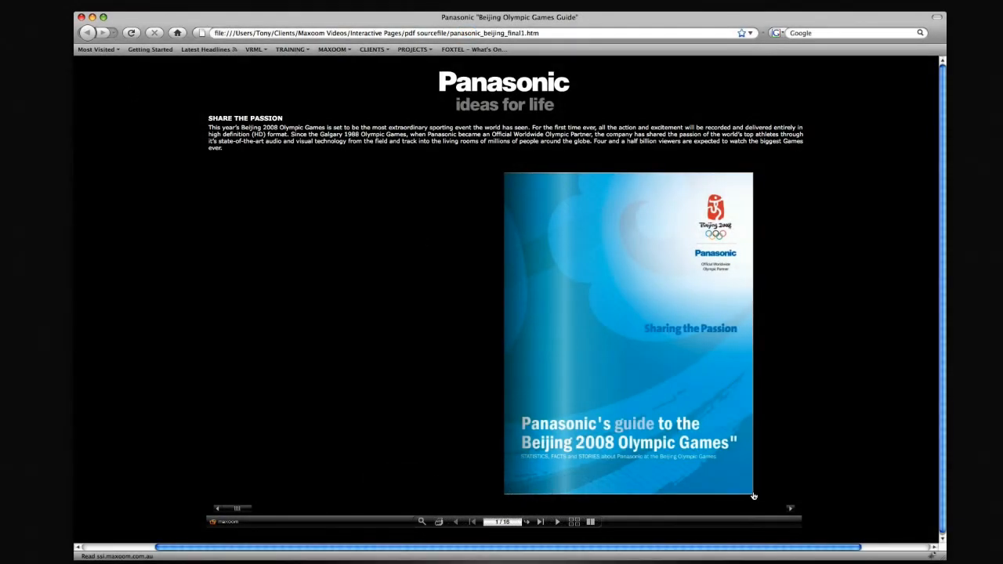
# - Turn the embedded flipbook past the cover to the Excitement on a global scale spread
pyautogui.click(527, 522)
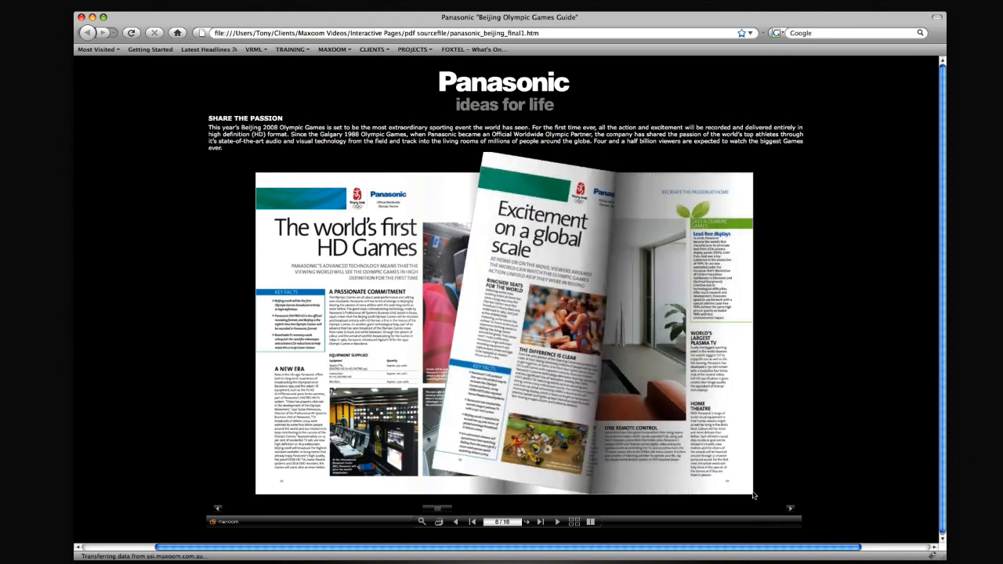
pyautogui.click(527, 521)
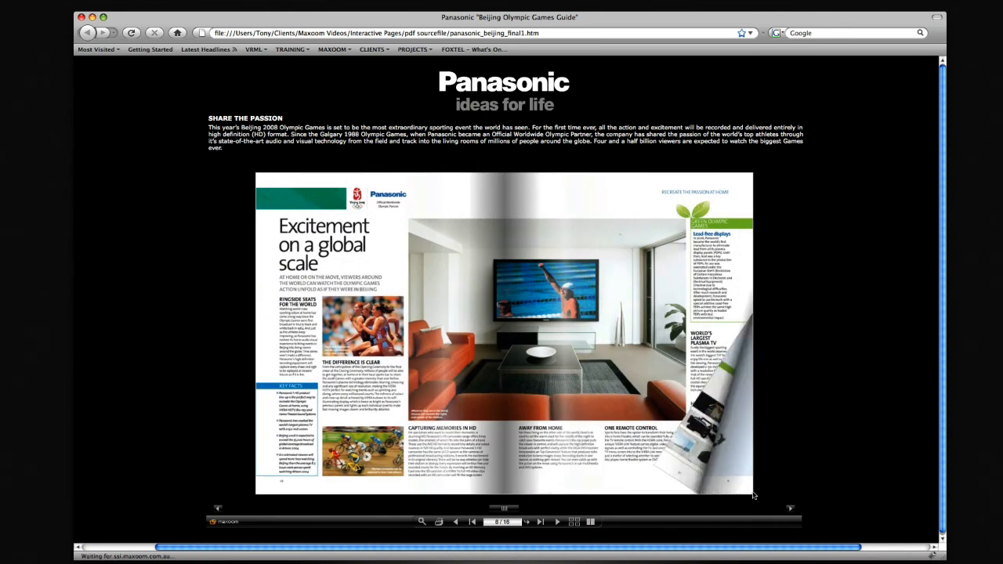